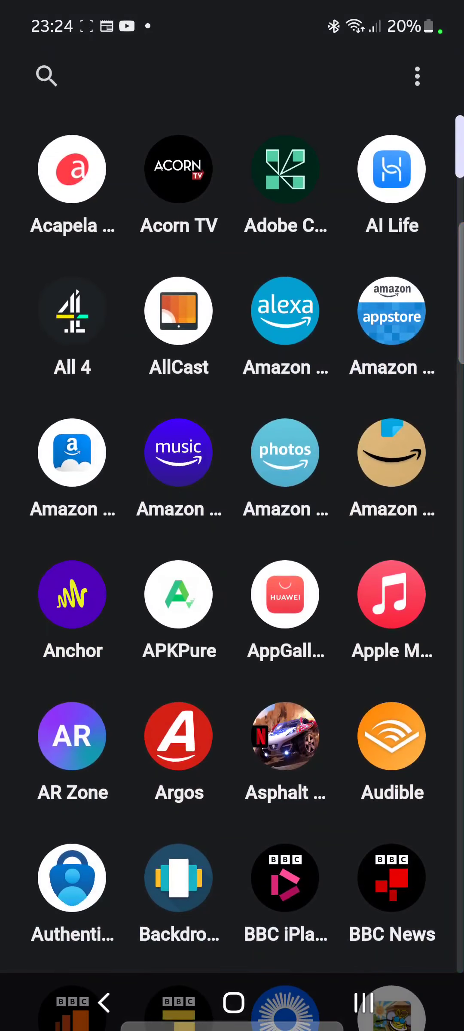
Step: Focus the search icon and scroll the app drawer from the A apps down to Boots
{"action": "left_click", "coordinate": [47, 76]}
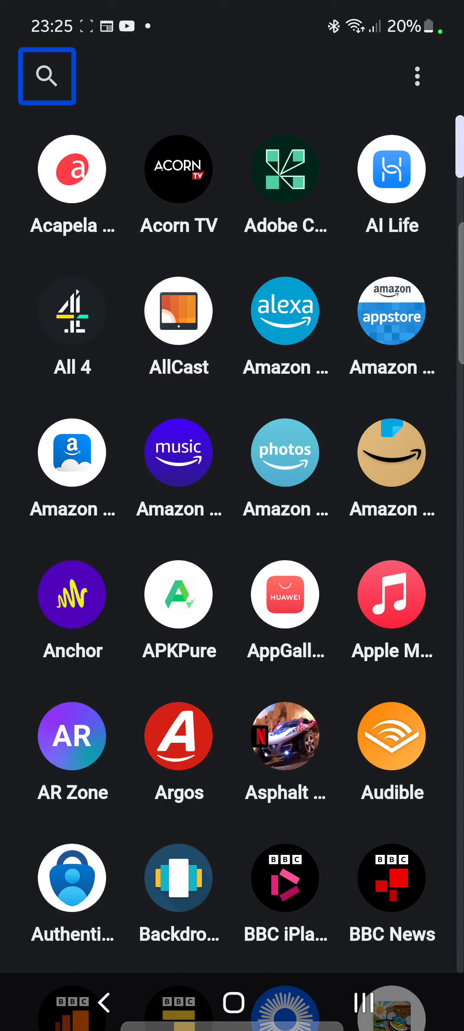
{"action": "scroll", "scroll_direction": "down", "scroll_amount": 3}
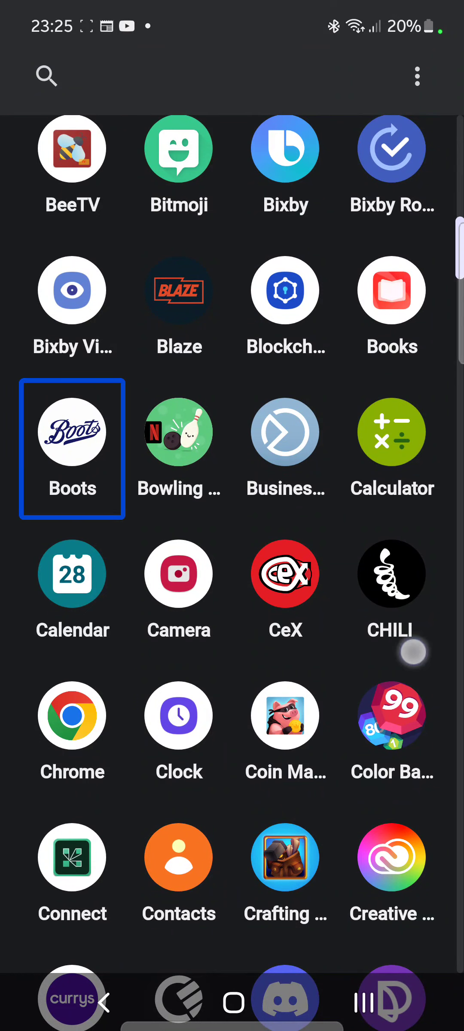
Step: Open the Actions sheet for Boots and choose Add to Home screen
{"action": "left_click", "coordinate": [285, 432]}
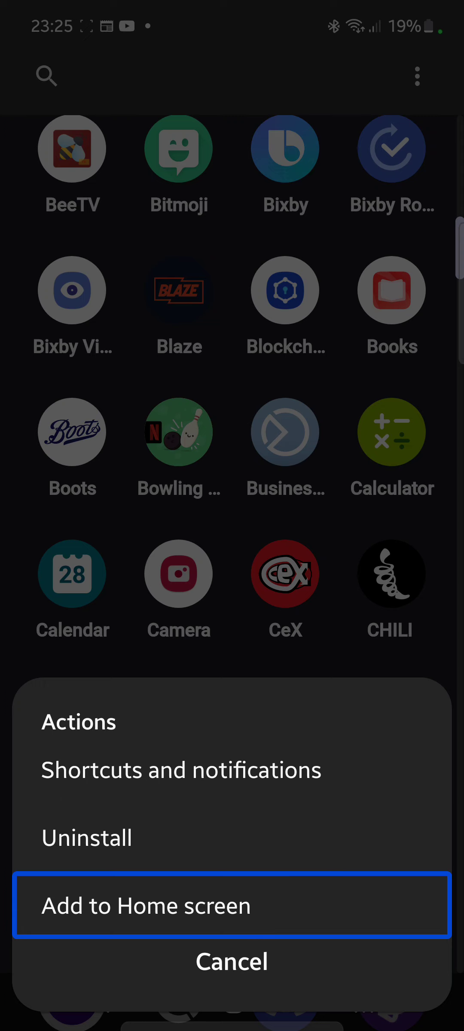
{"action": "left_click", "coordinate": [232, 961]}
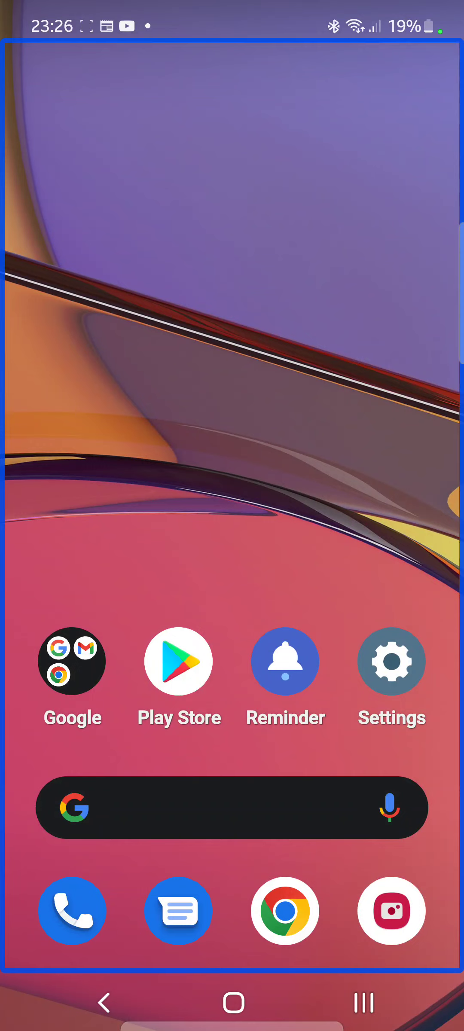
Step: Move TalkBack focus across the Google folder and Play Store, then to the next home page
{"action": "left_click", "coordinate": [72, 661]}
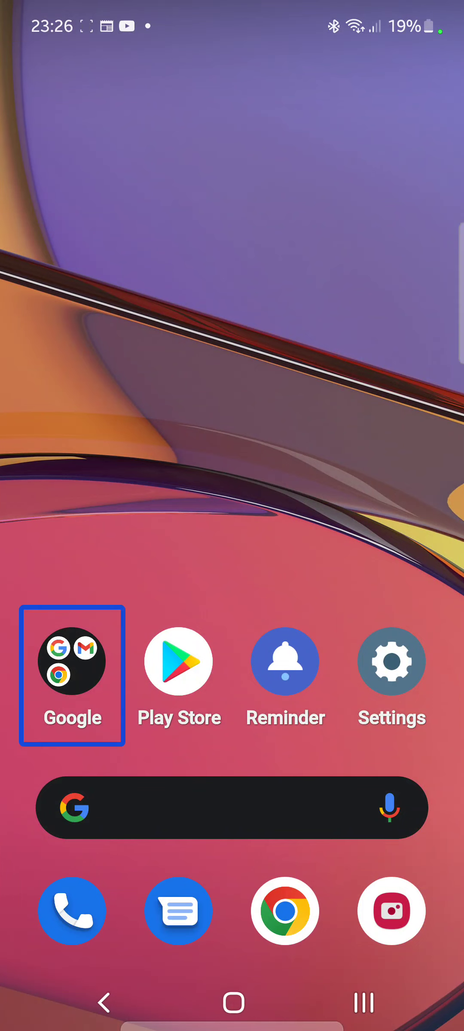
{"action": "left_click", "coordinate": [179, 661]}
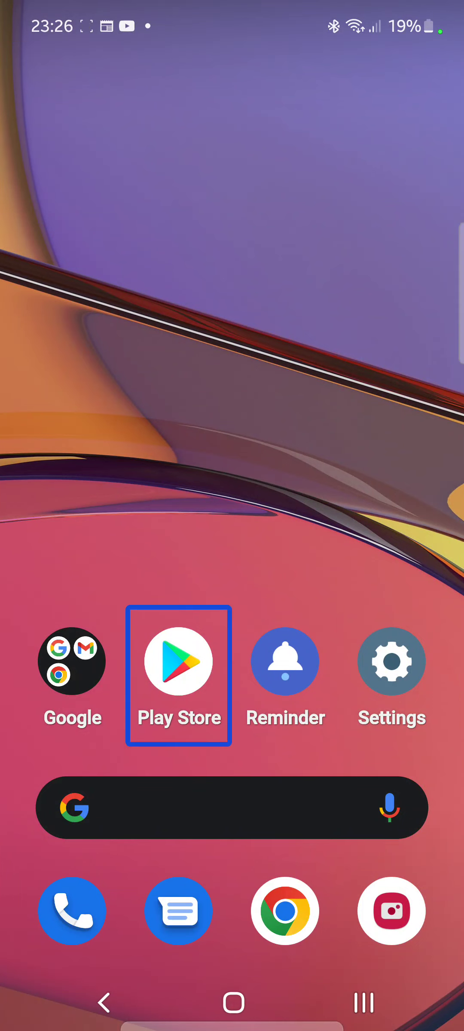
{"action": "left_click", "coordinate": [391, 662]}
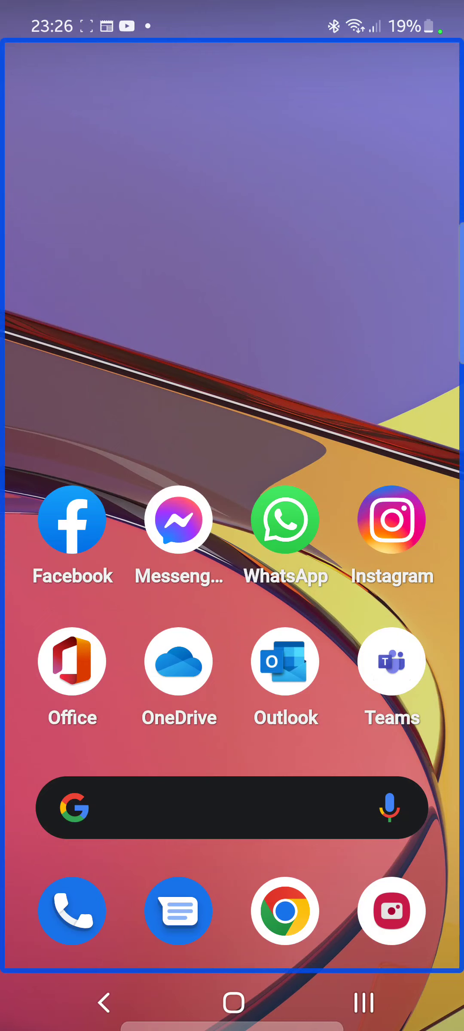
{"action": "left_click", "coordinate": [72, 520]}
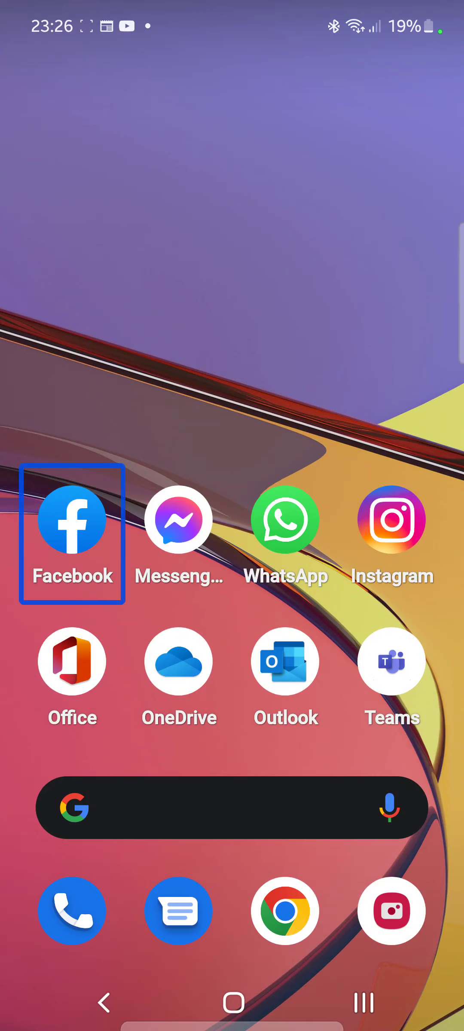
{"action": "left_click", "coordinate": [284, 520]}
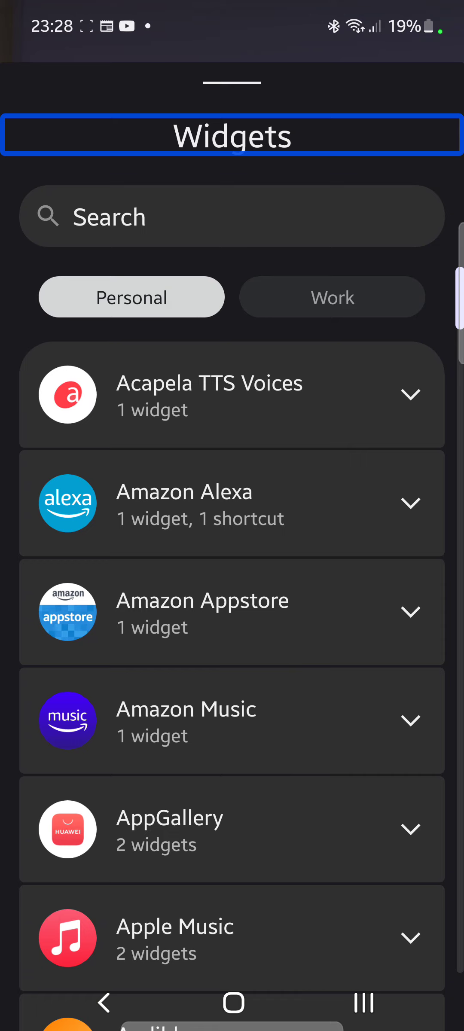
{"action": "scroll", "scroll_direction": "down", "scroll_amount": 3}
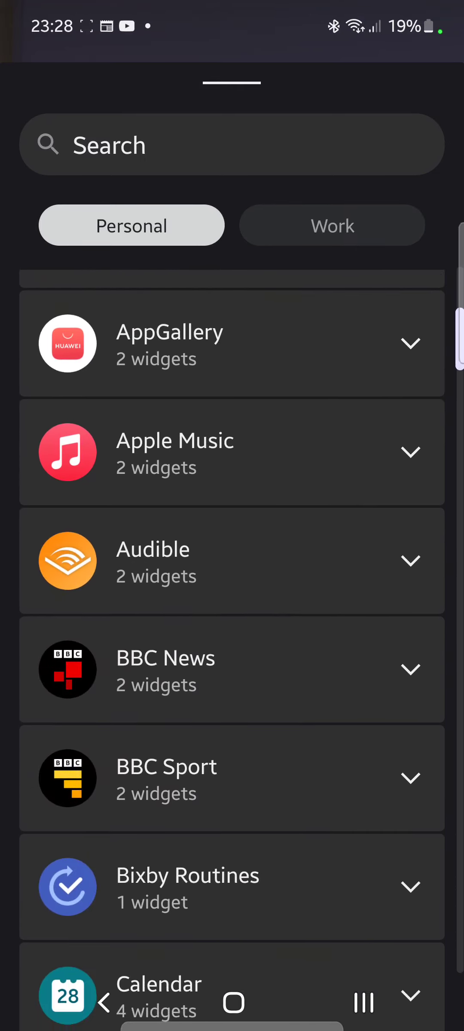
{"action": "scroll", "scroll_direction": "down", "scroll_amount": 3}
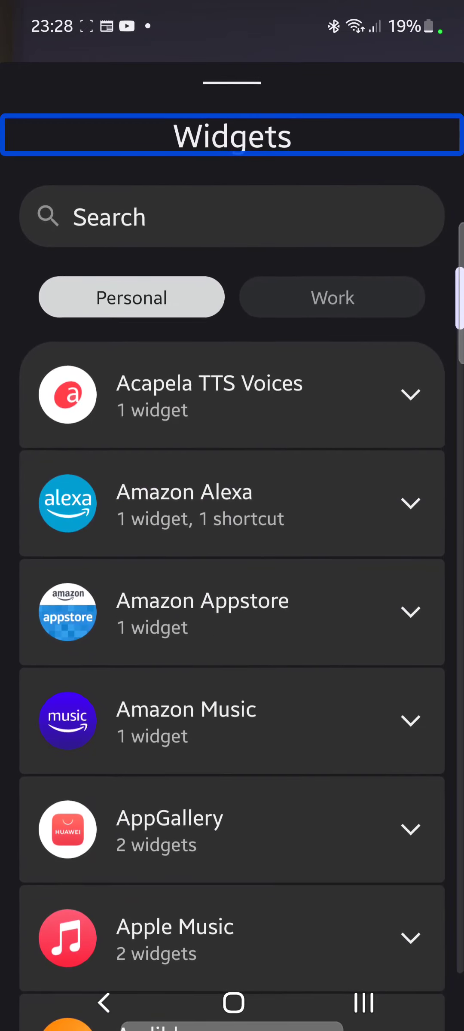
{"action": "scroll", "scroll_direction": "down", "scroll_amount": 3}
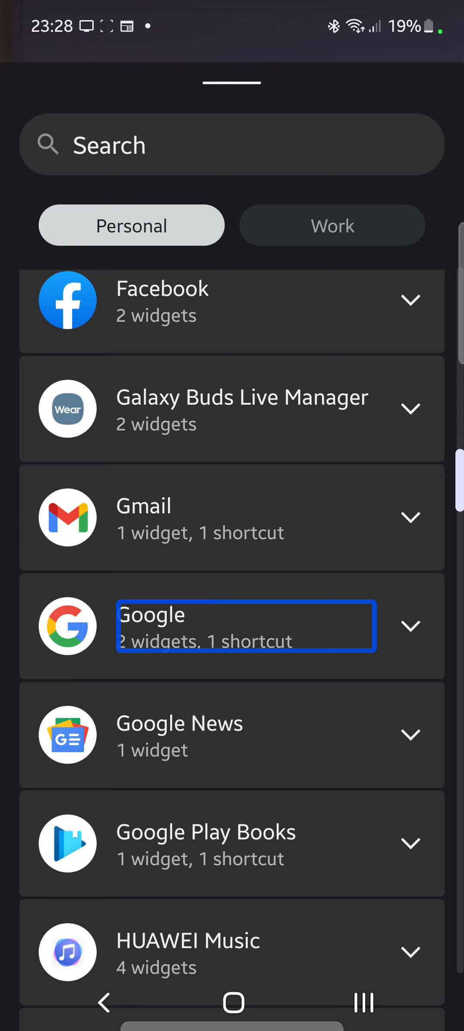
{"action": "scroll", "scroll_direction": "down", "scroll_amount": 3}
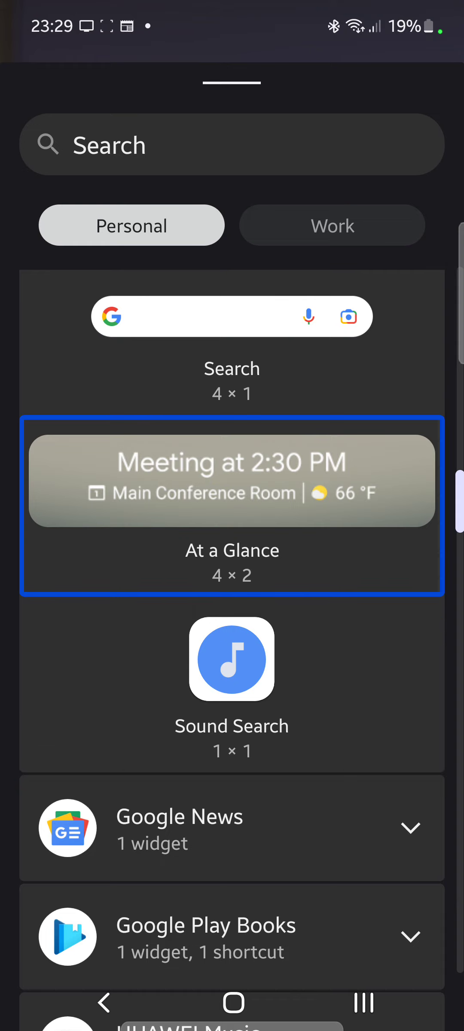
Step: Scroll the Widgets picker down to the expanded Google entry's Search, At a Glance and Sound Search widgets
{"action": "scroll", "scroll_direction": "down", "scroll_amount": 3}
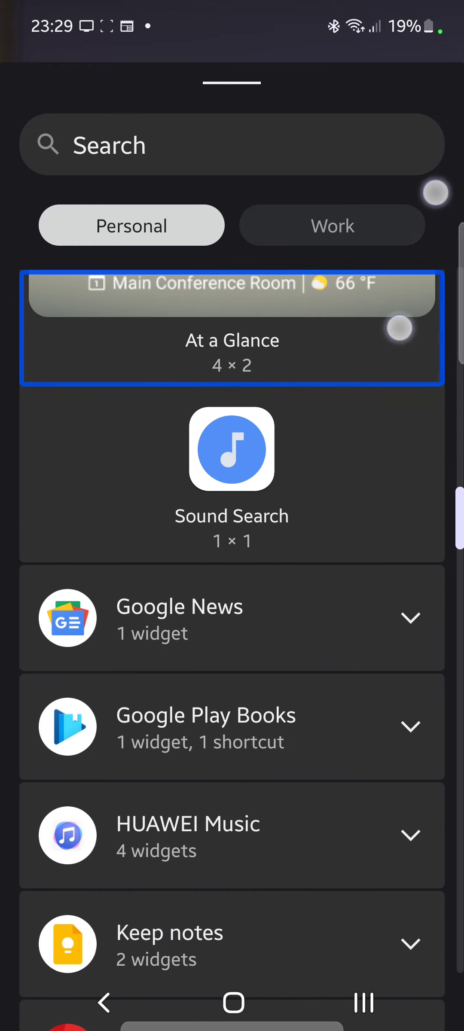
{"action": "scroll", "scroll_direction": "down", "scroll_amount": 3}
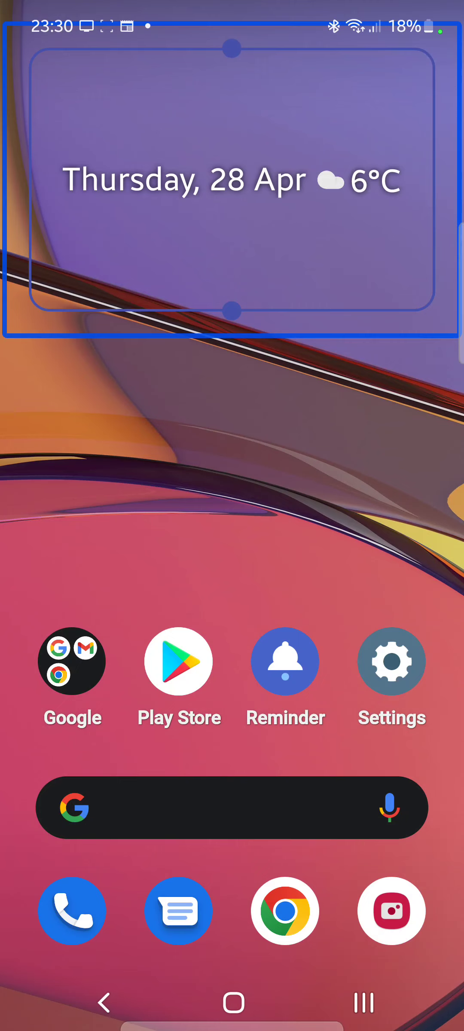
Step: Finish placing the At a Glance 4×2 date and weather widget at the top of the home screen
{"action": "left_click", "coordinate": [232, 1003]}
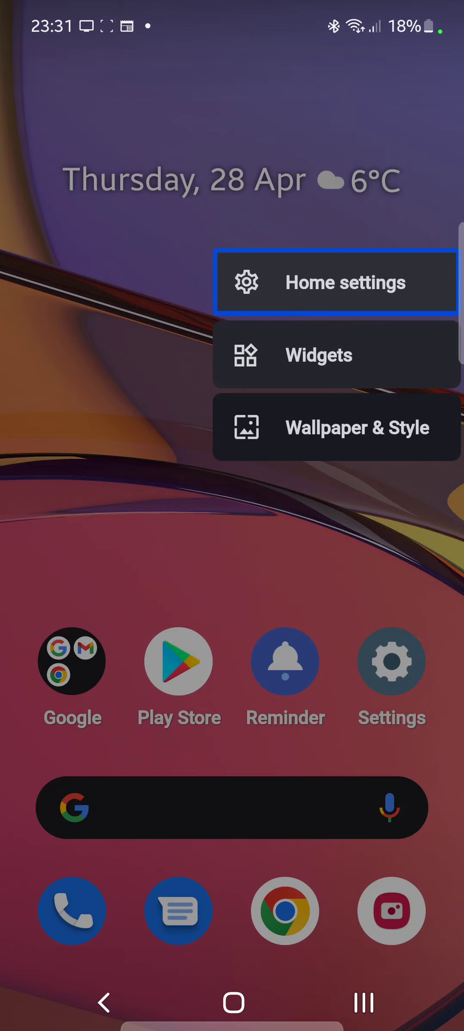
Step: Choose Home settings from the home screen's options menu
{"action": "left_click", "coordinate": [336, 283]}
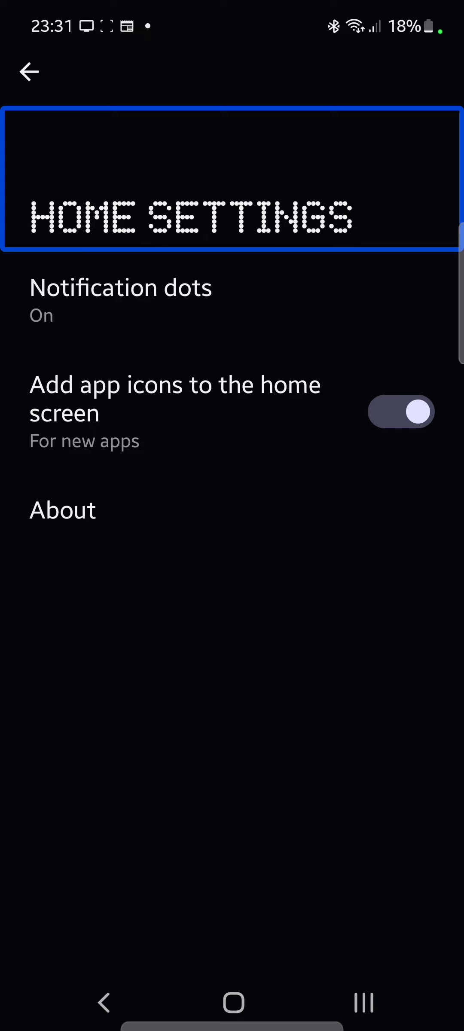
Step: Switch the 'Add app icons to the home screen' toggle back on in Home settings
{"action": "key", "text": "Tab"}
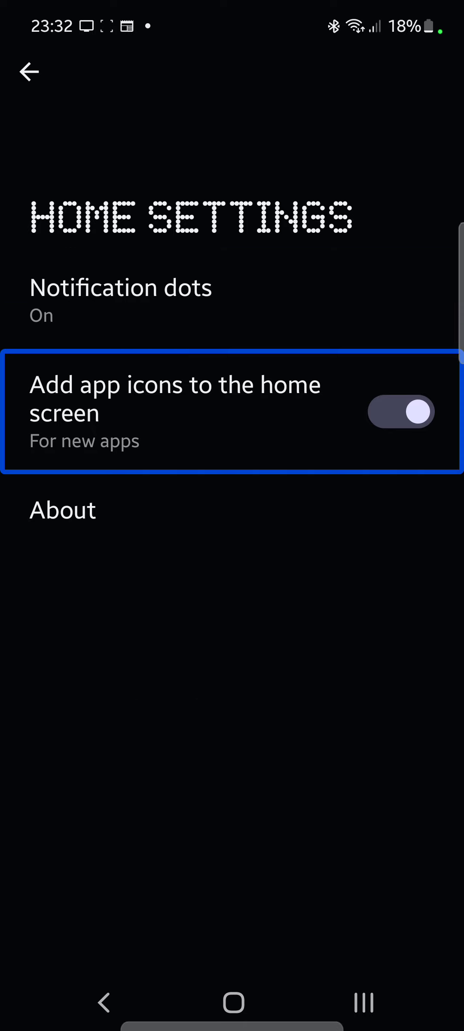
{"action": "left_click", "coordinate": [285, 755]}
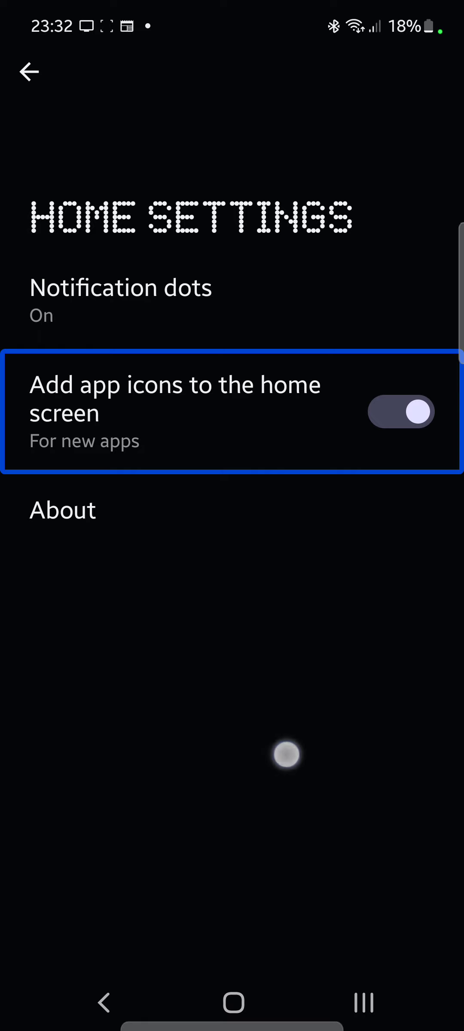
{"action": "left_click", "coordinate": [400, 411]}
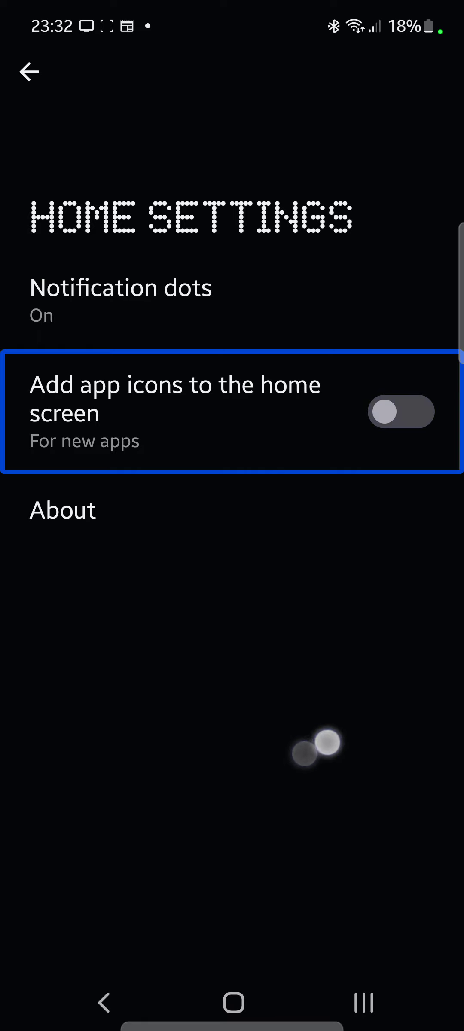
{"action": "left_click", "coordinate": [401, 412]}
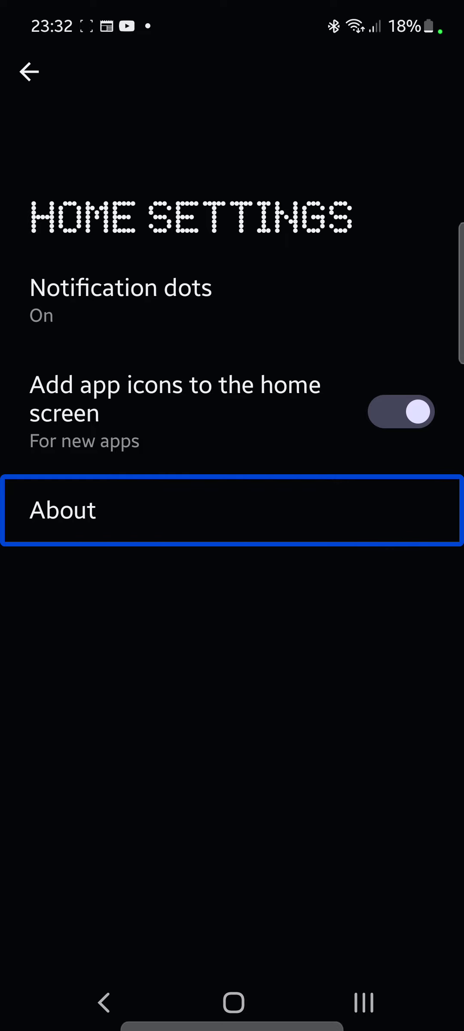
Step: Open About from Home settings, showing version 1.0.0 and feedback links
{"action": "left_click", "coordinate": [233, 511]}
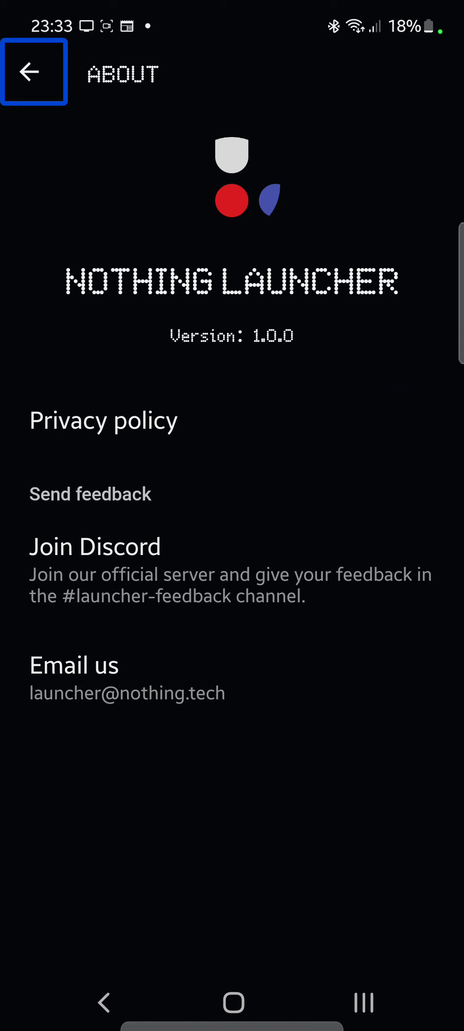
Step: Back out of About and Home settings to the home screen with the At a Glance widget
{"action": "left_click", "coordinate": [31, 70]}
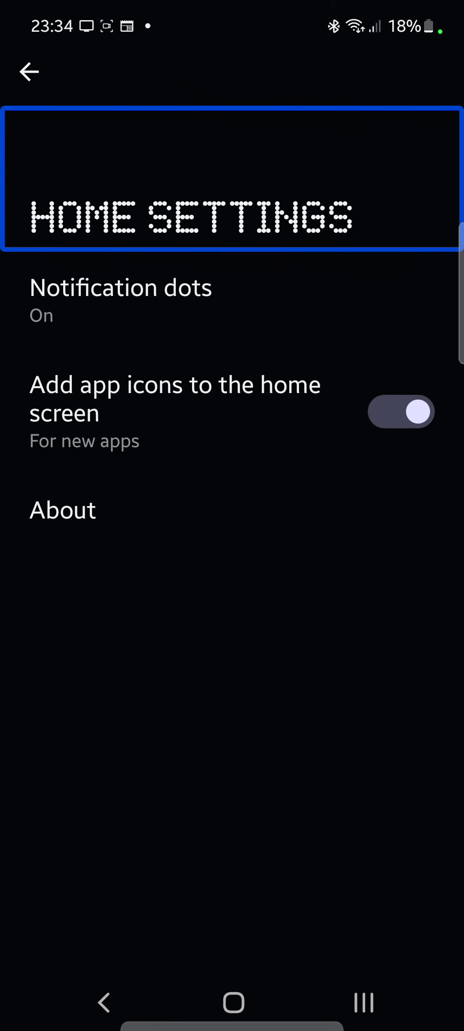
{"action": "left_click", "coordinate": [29, 73]}
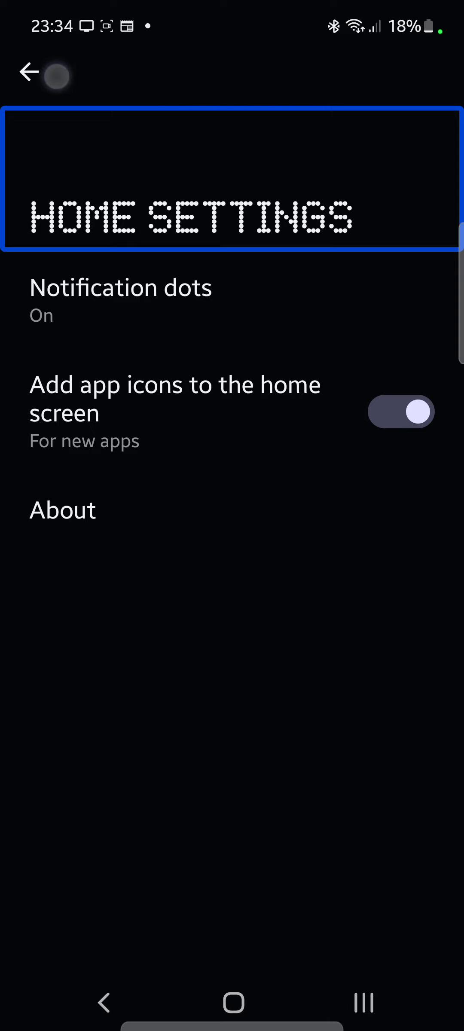
{"action": "left_click", "coordinate": [30, 72]}
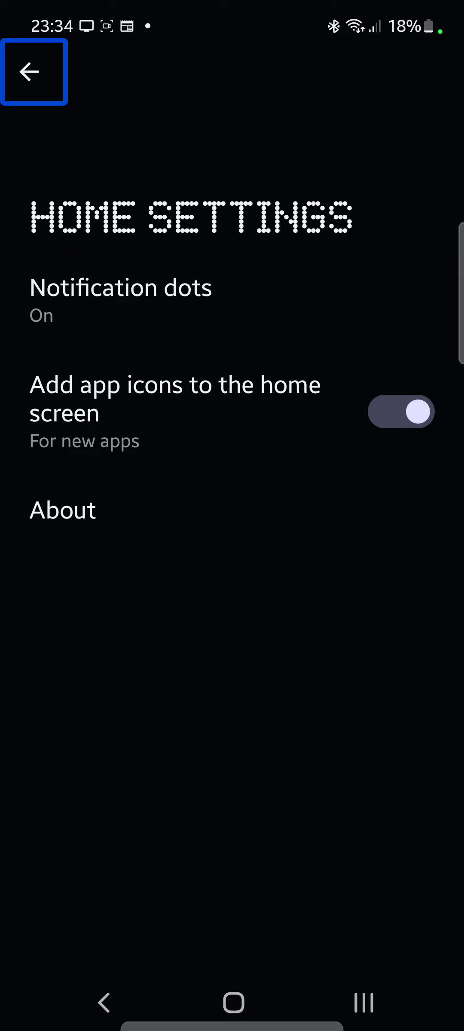
{"action": "left_click", "coordinate": [35, 71]}
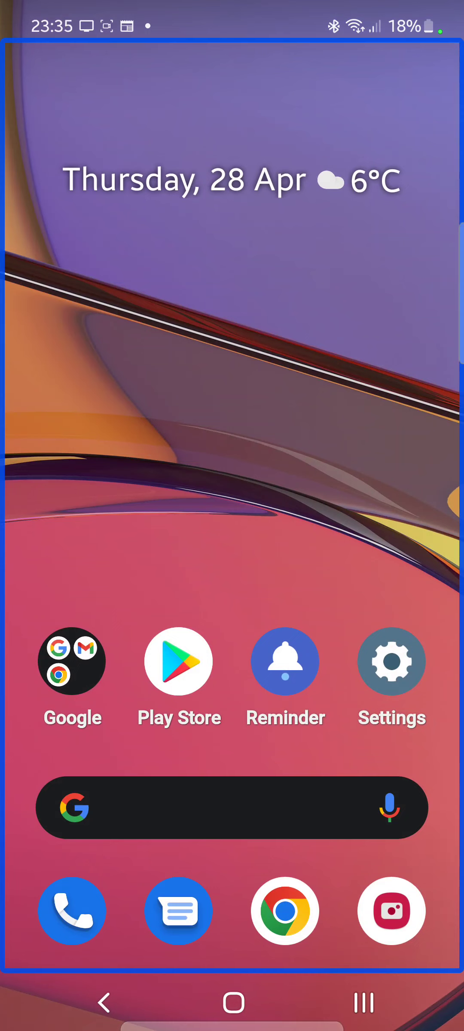
{"action": "left_click", "coordinate": [71, 661]}
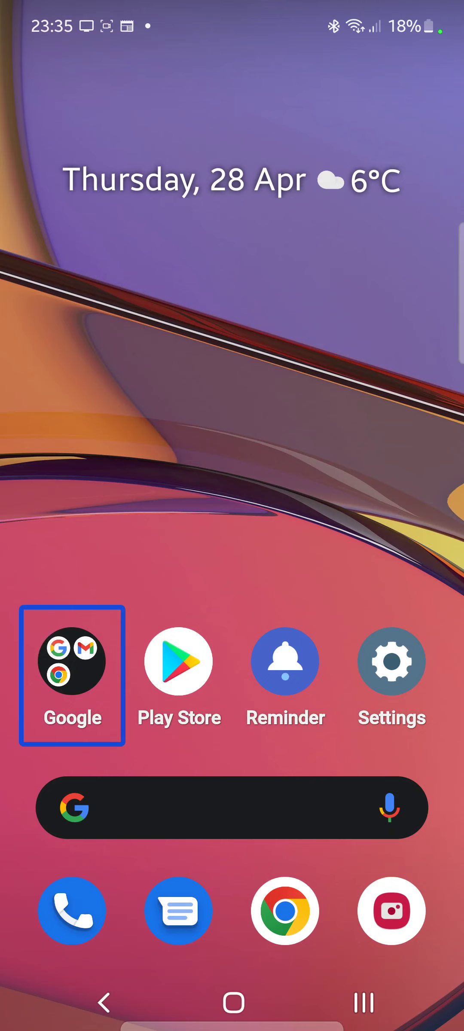
{"action": "left_click", "coordinate": [72, 665]}
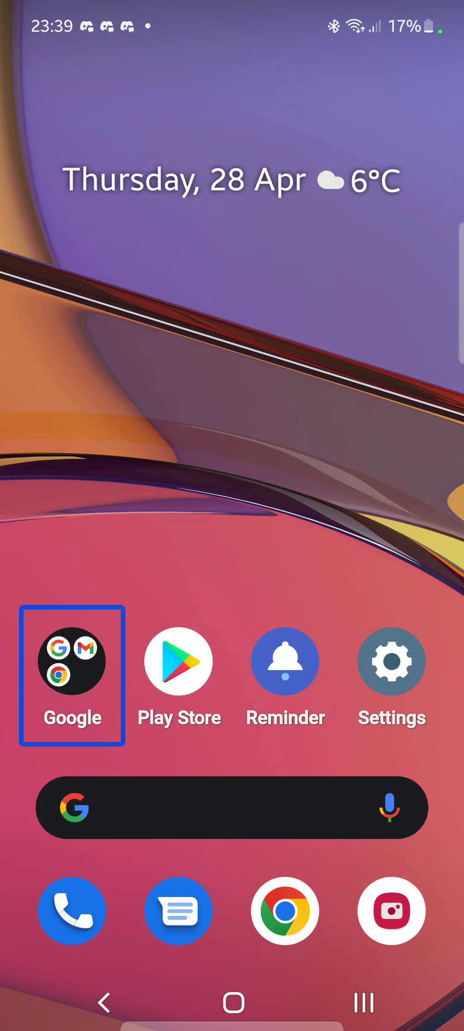
{"action": "left_click", "coordinate": [71, 673]}
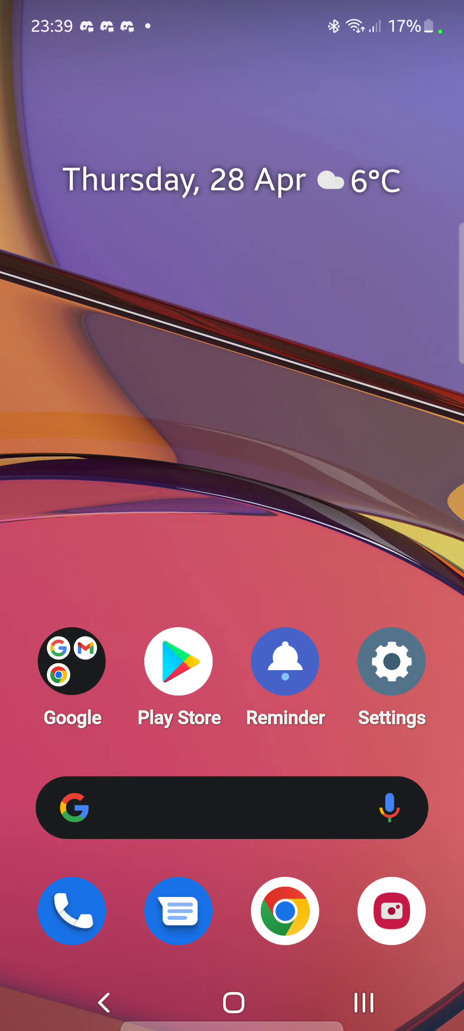